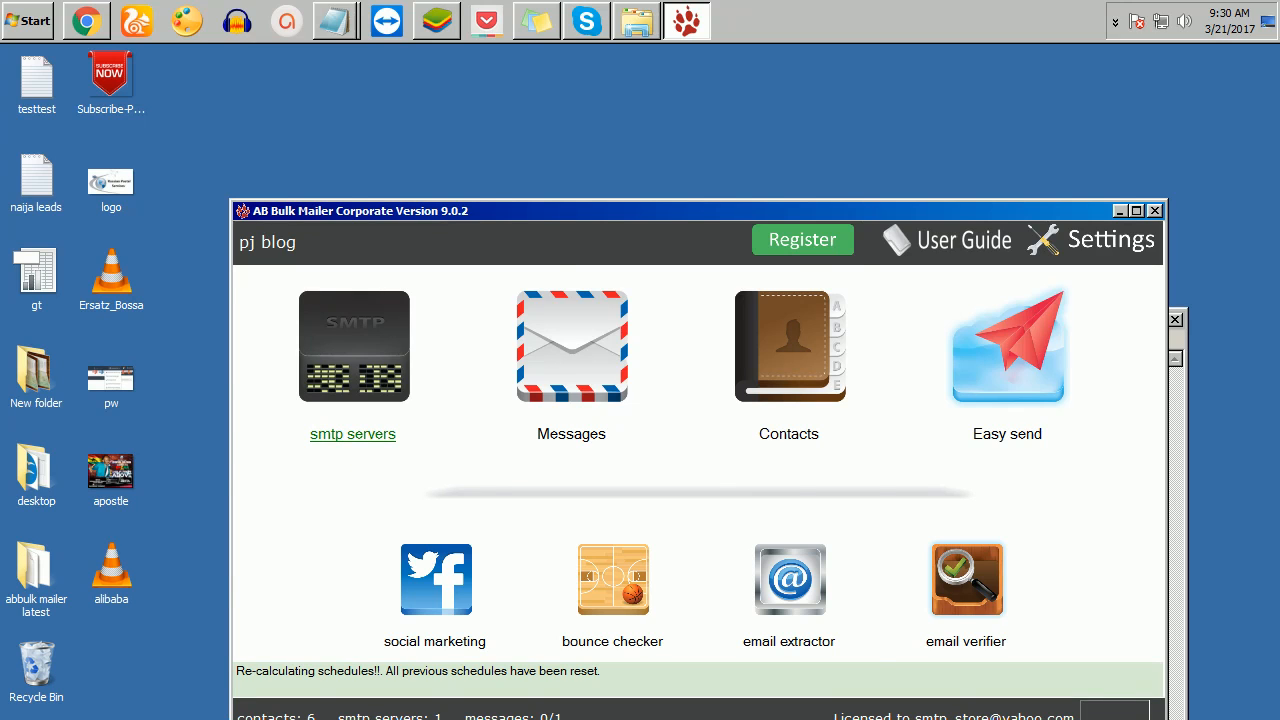
Bring up the add-sender form in the SMTP servers manager and browse the provider presets
{"action": "left_click", "coordinate": [352, 432]}
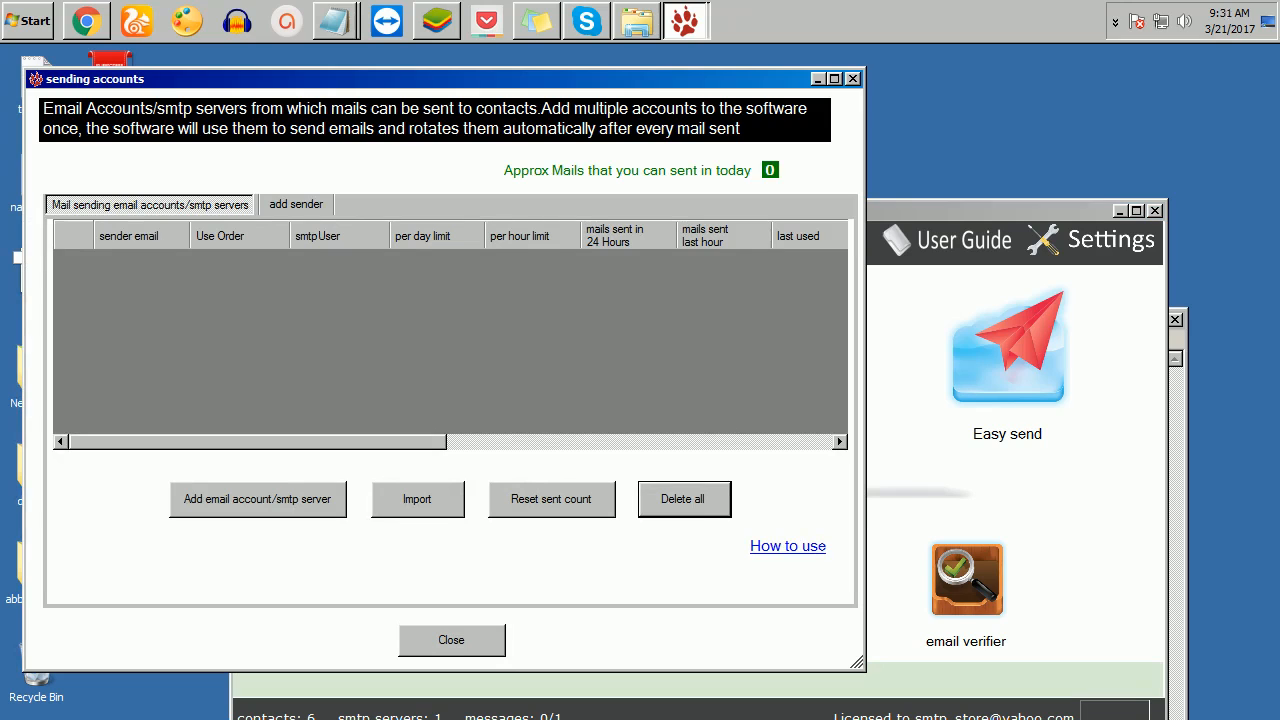
{"action": "left_click", "coordinate": [296, 204]}
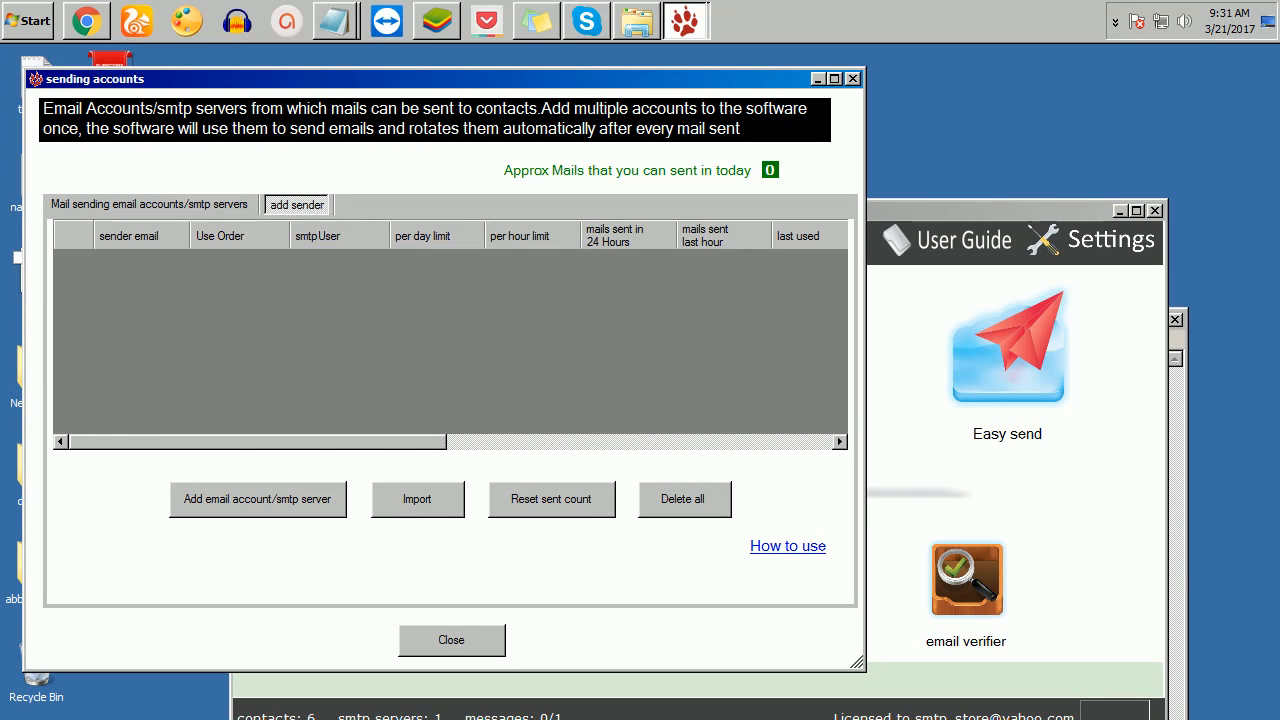
{"action": "left_click", "coordinate": [296, 204]}
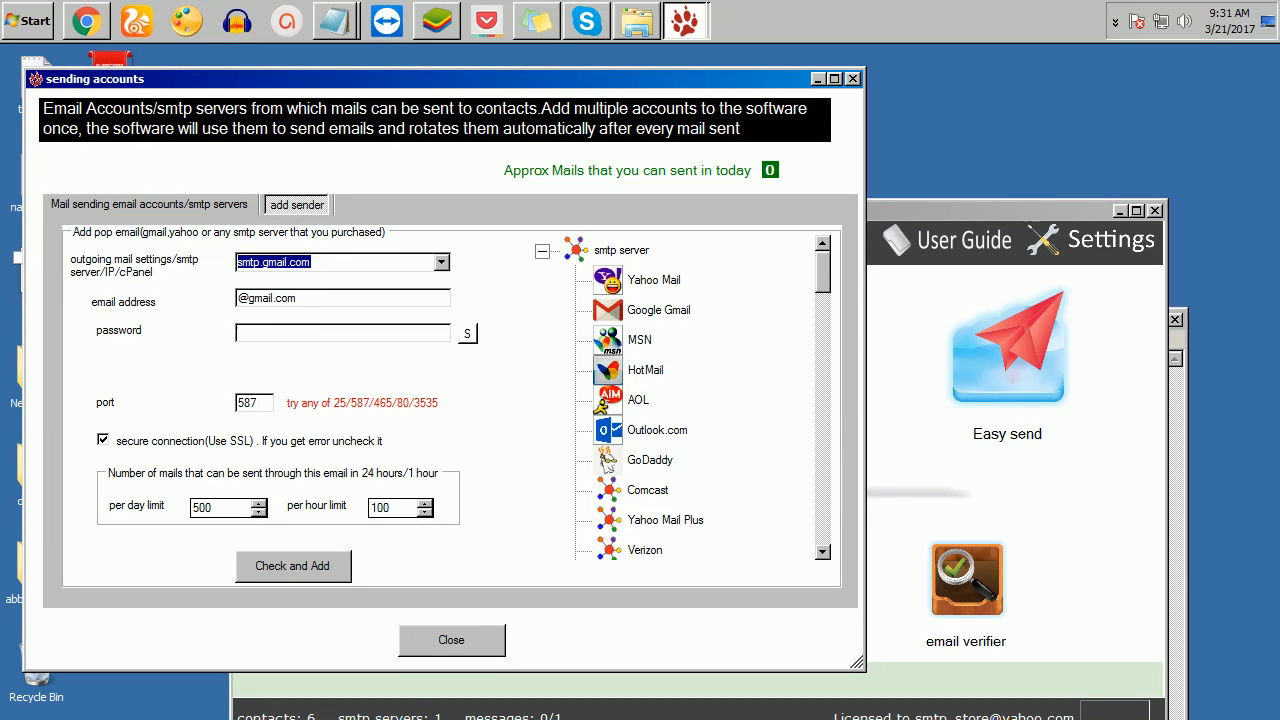
{"action": "scroll", "scroll_direction": "down", "scroll_amount": 3}
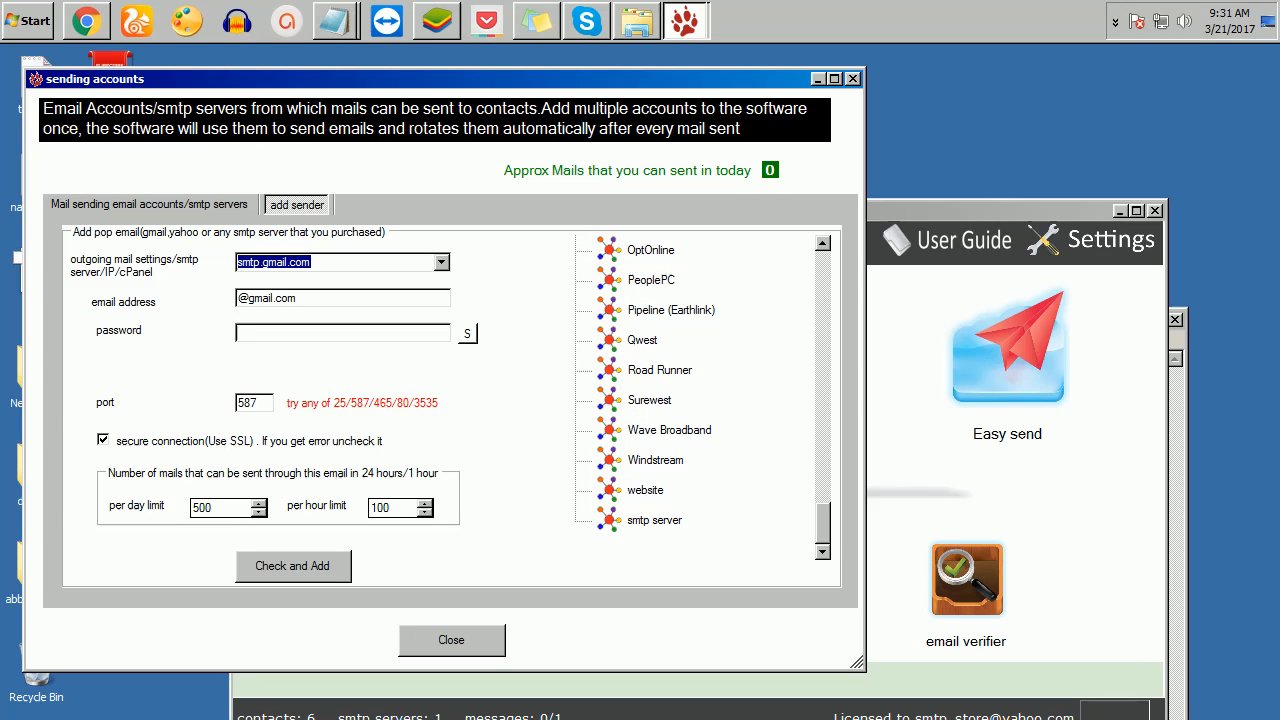
Add a custom SMTP server account with 10000 mails per day and per hour, confirmed successful
{"action": "left_click", "coordinate": [654, 520]}
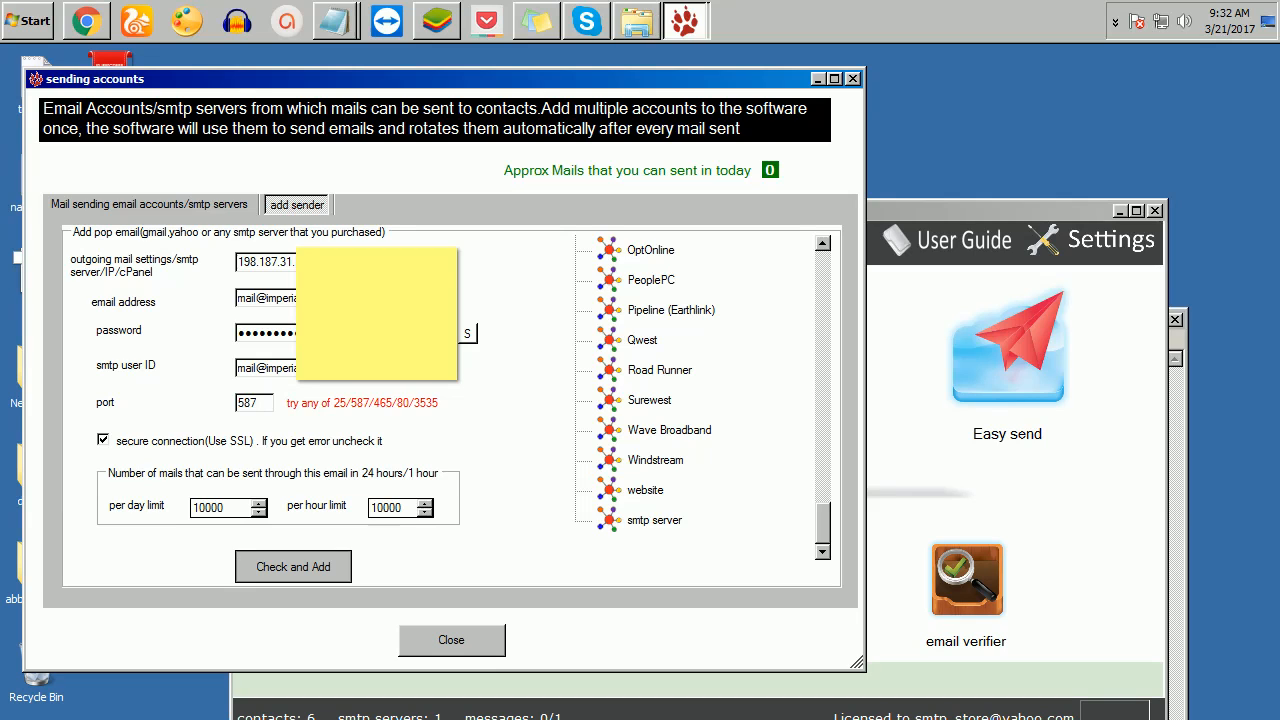
{"action": "left_click", "coordinate": [292, 566]}
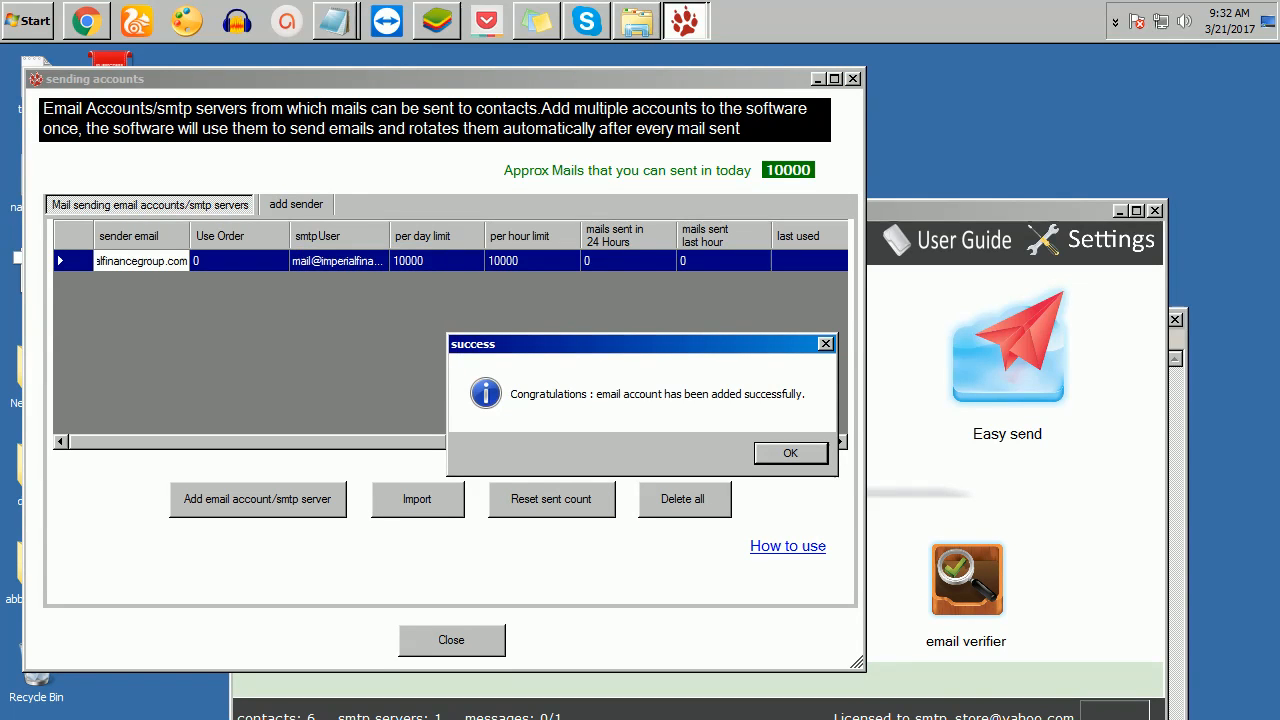
{"action": "left_click", "coordinate": [788, 452]}
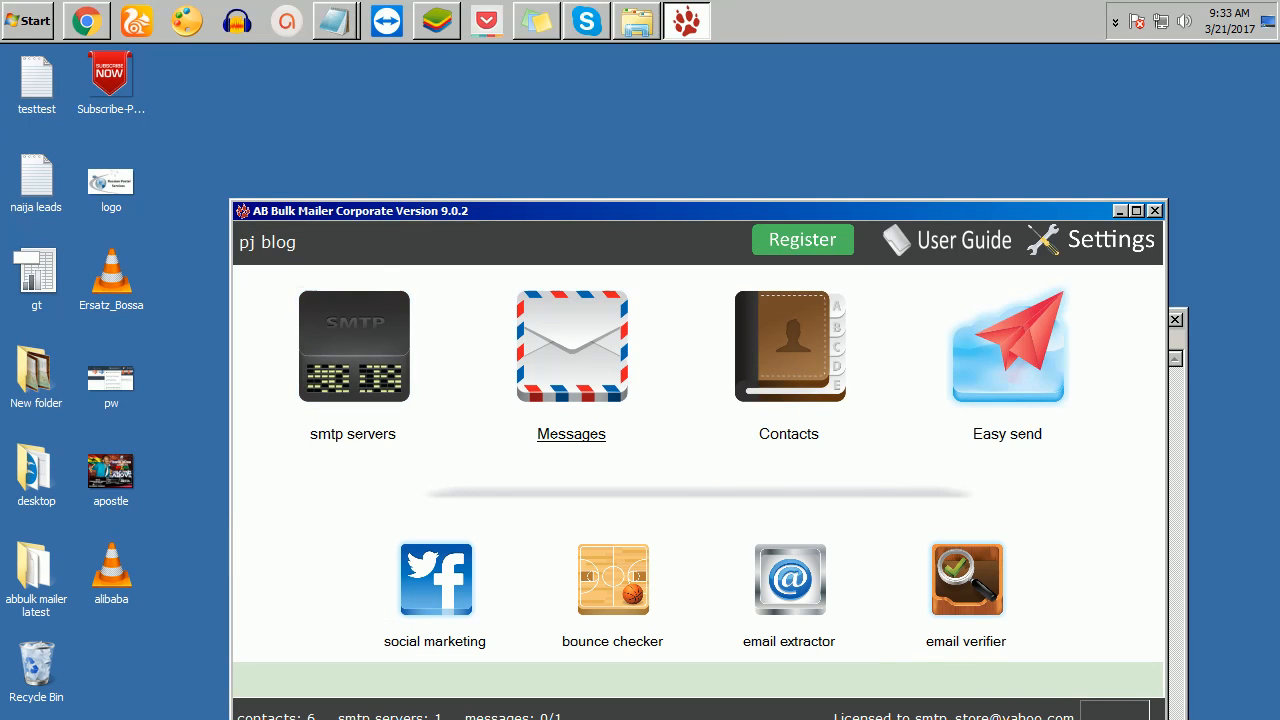
Save a new message with subject 'test [SENDINGTIME]' and a short test body
{"action": "left_click", "coordinate": [572, 346]}
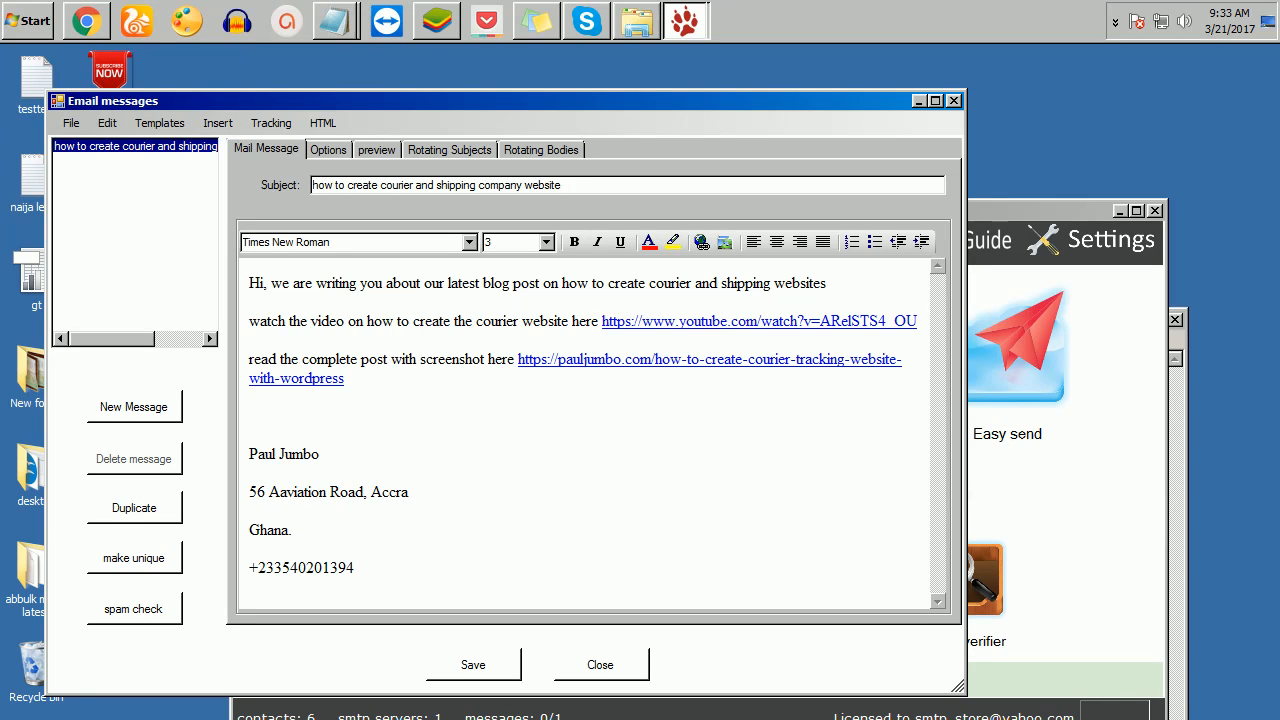
{"action": "left_click", "coordinate": [132, 406]}
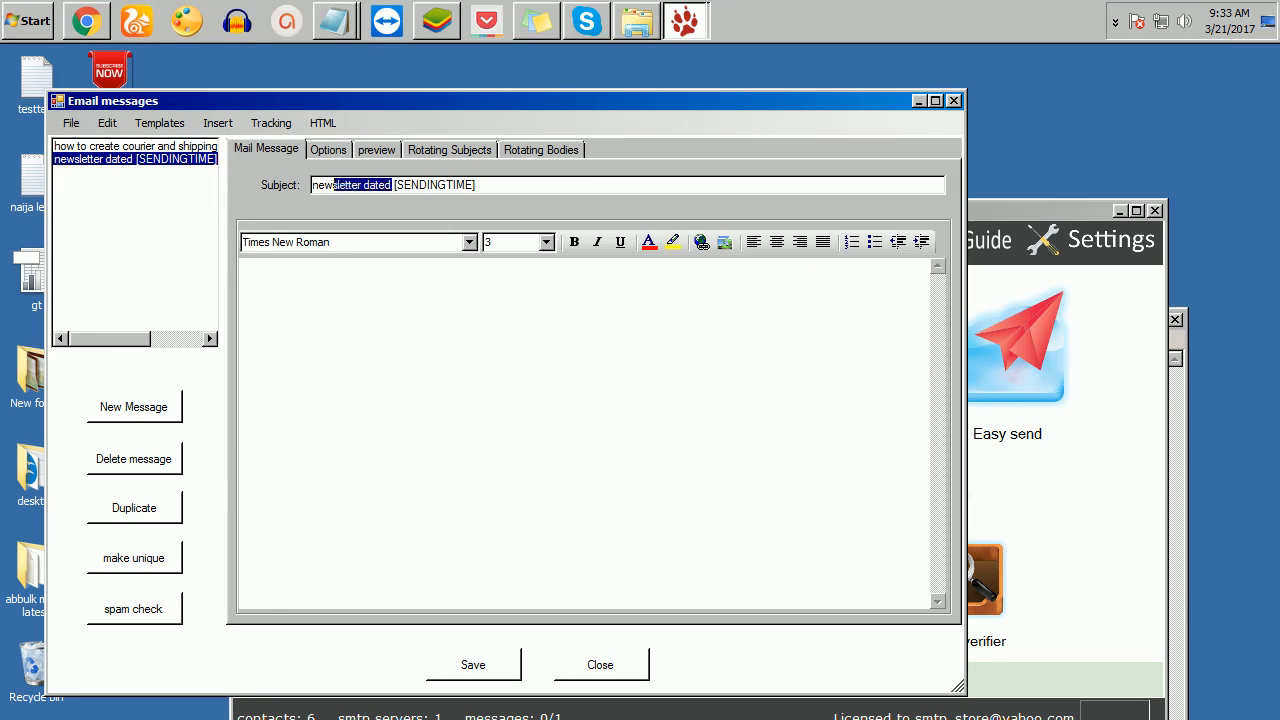
{"action": "type", "text": "tes"}
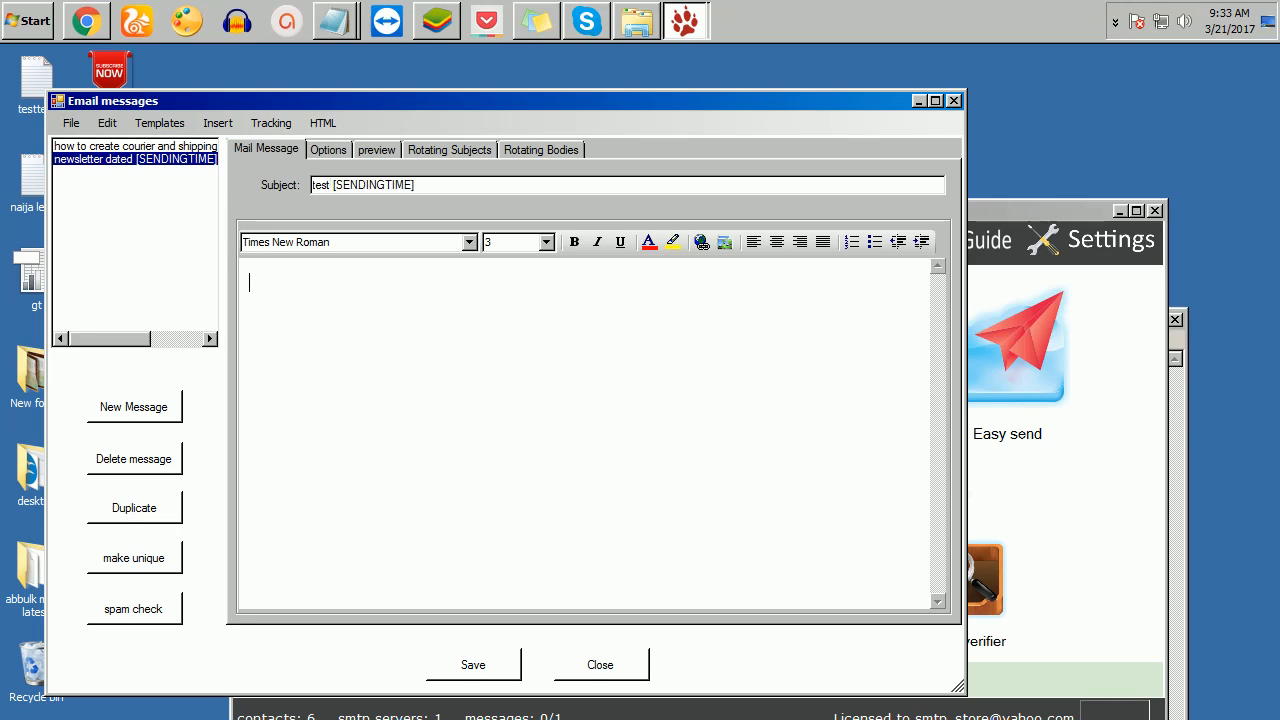
{"action": "type", "text": "test"}
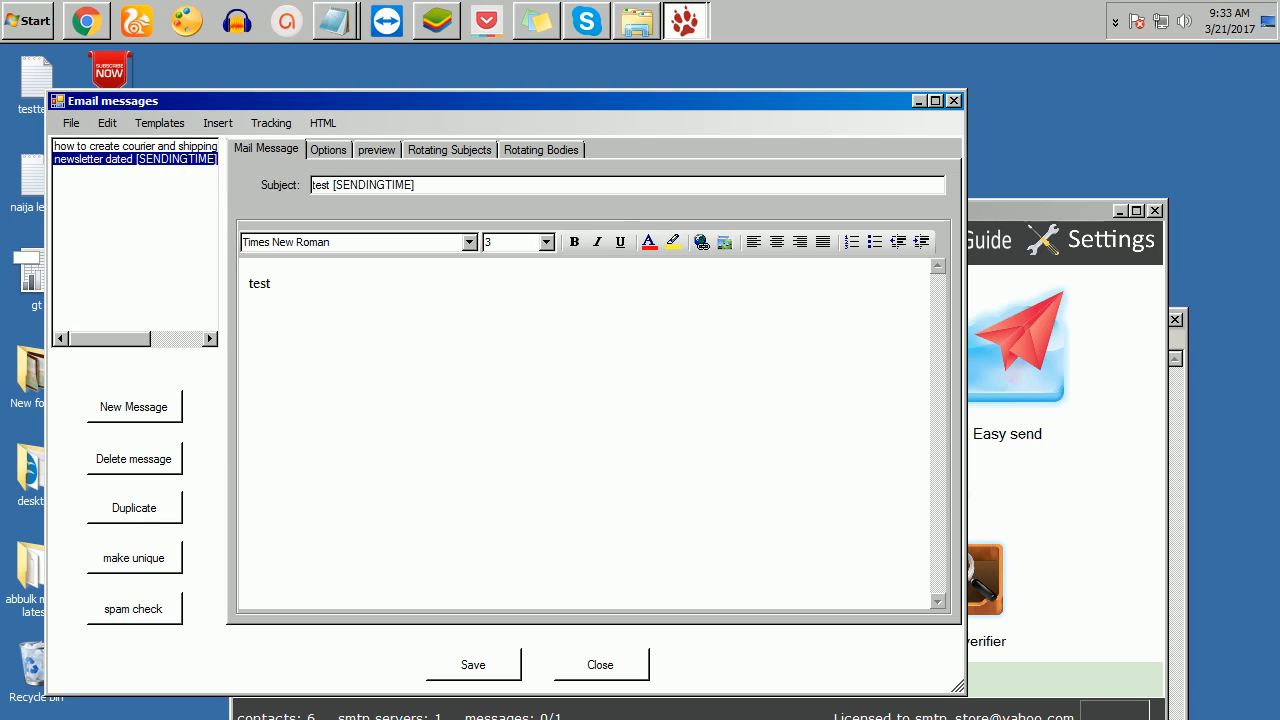
{"action": "left_click", "coordinate": [250, 358]}
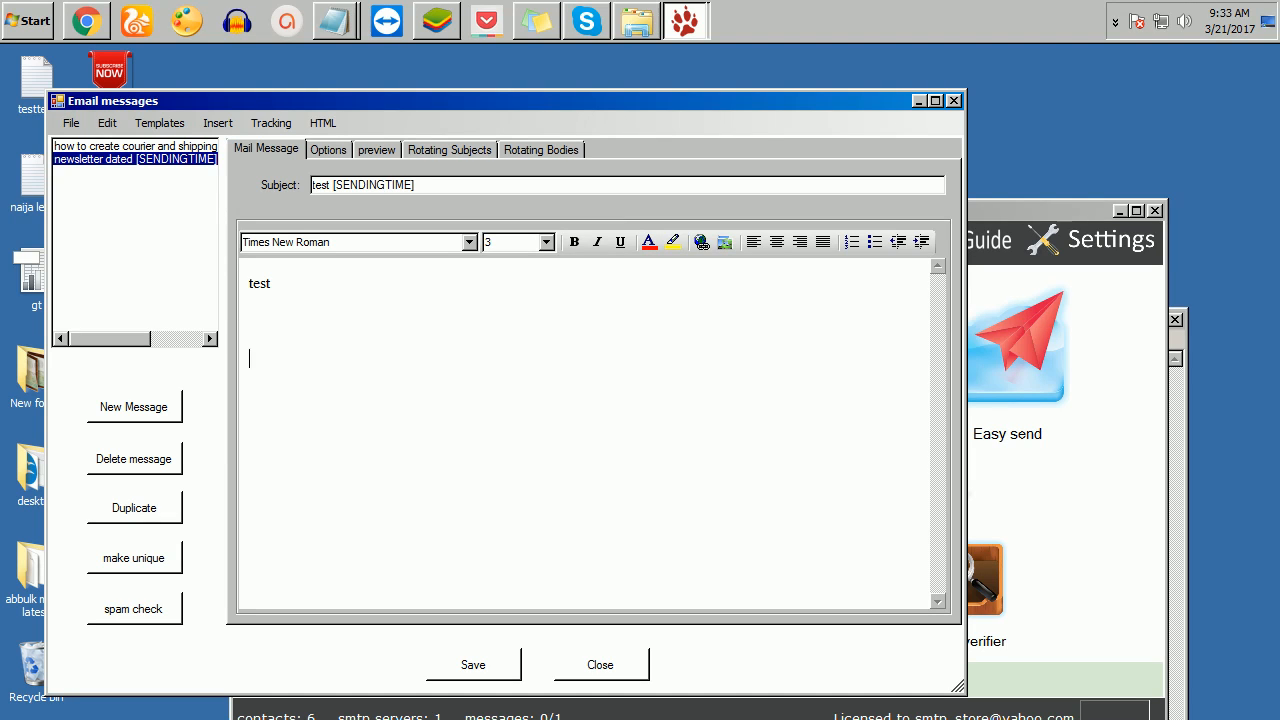
{"action": "type", "text": "56"}
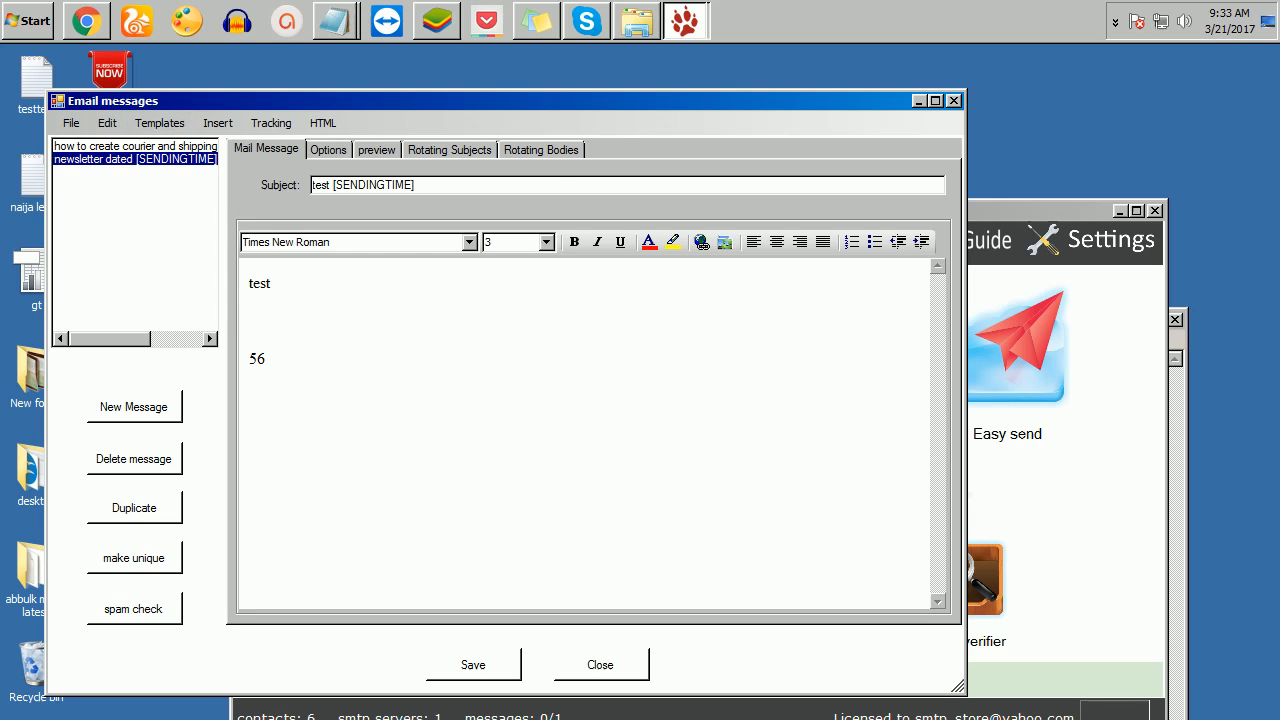
{"action": "left_click", "coordinate": [134, 146]}
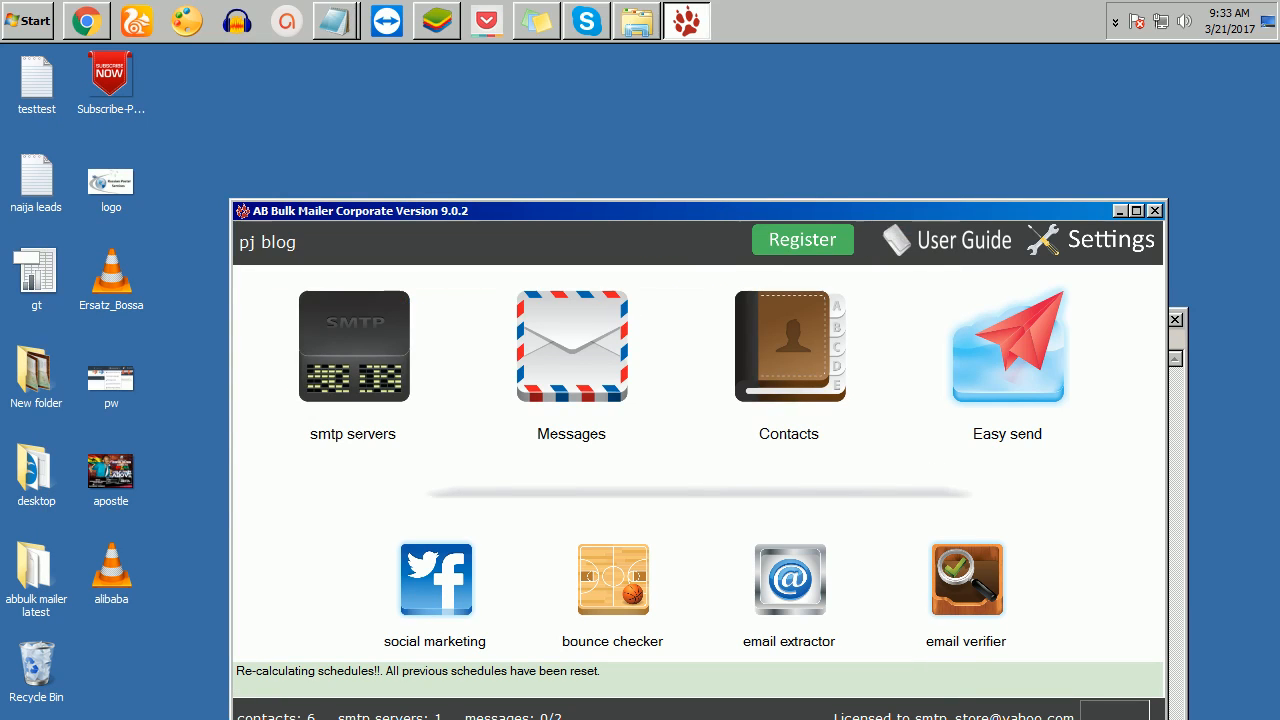
{"action": "mouse_move", "coordinate": [788, 346]}
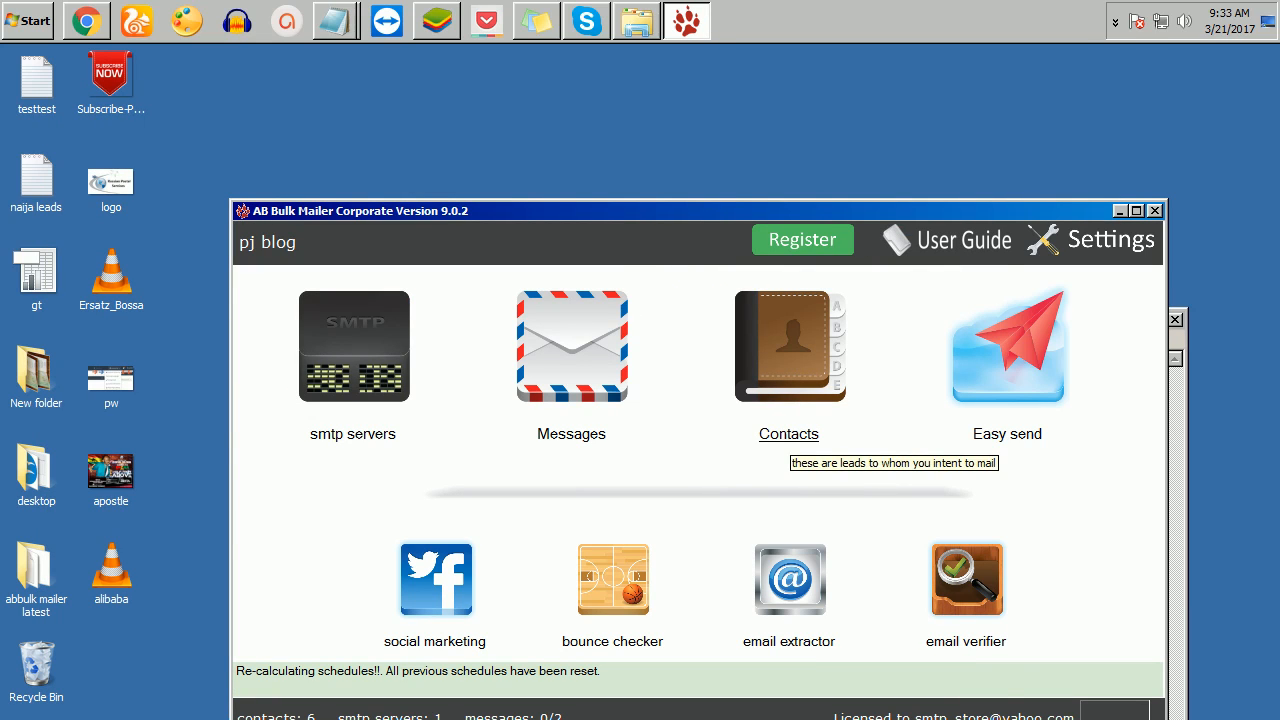
Paste all 44 email addresses from the Notepad list into Contacts and confirm they are saved
{"action": "left_click", "coordinate": [788, 346]}
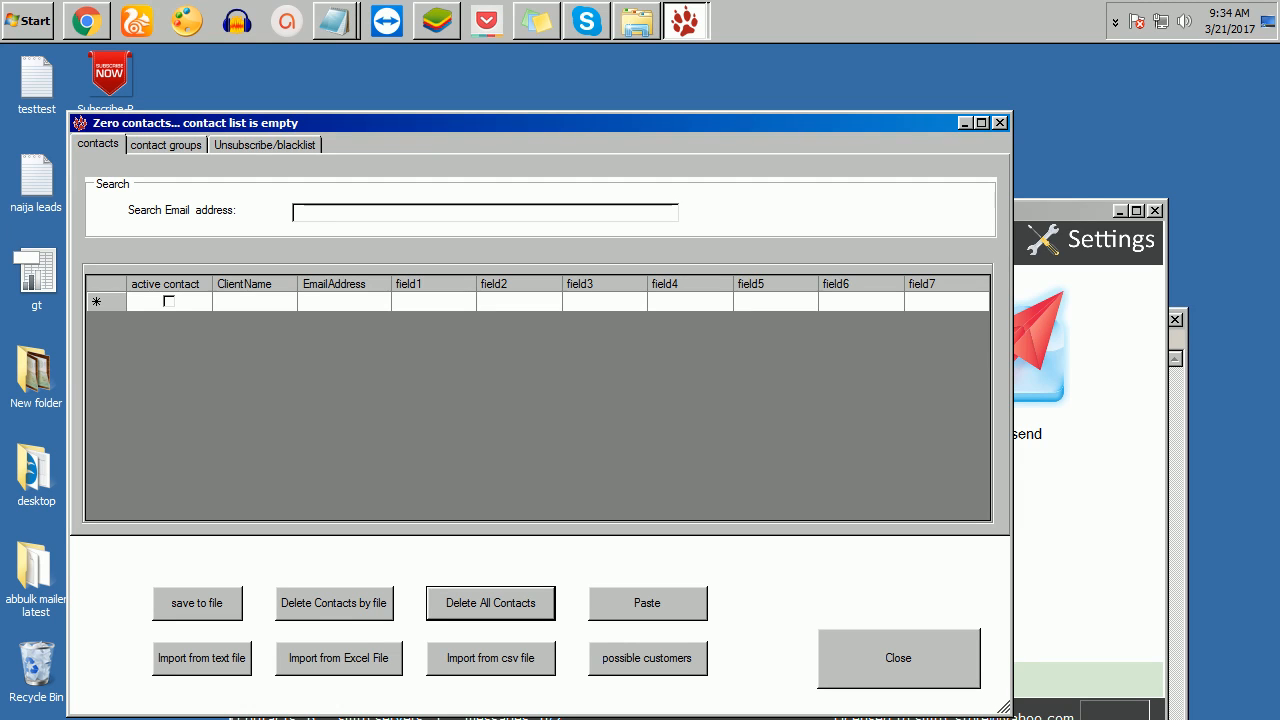
{"action": "left_click", "coordinate": [336, 20]}
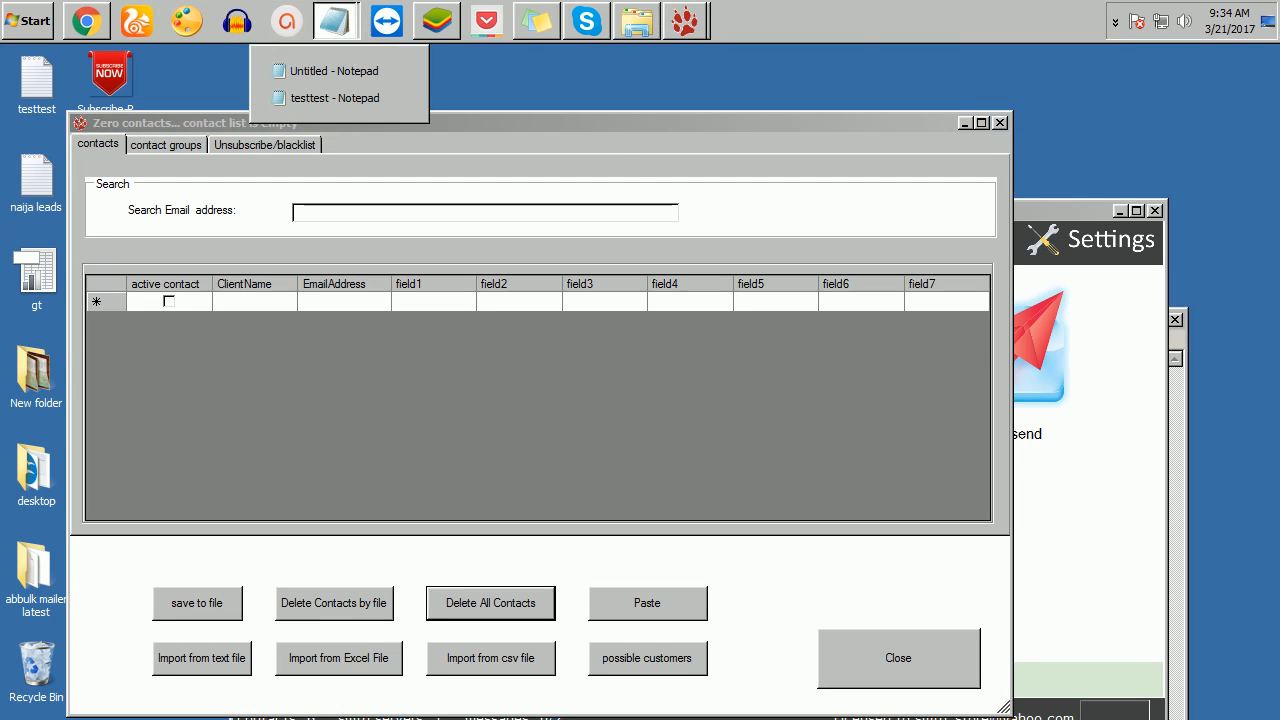
{"action": "left_click", "coordinate": [336, 96]}
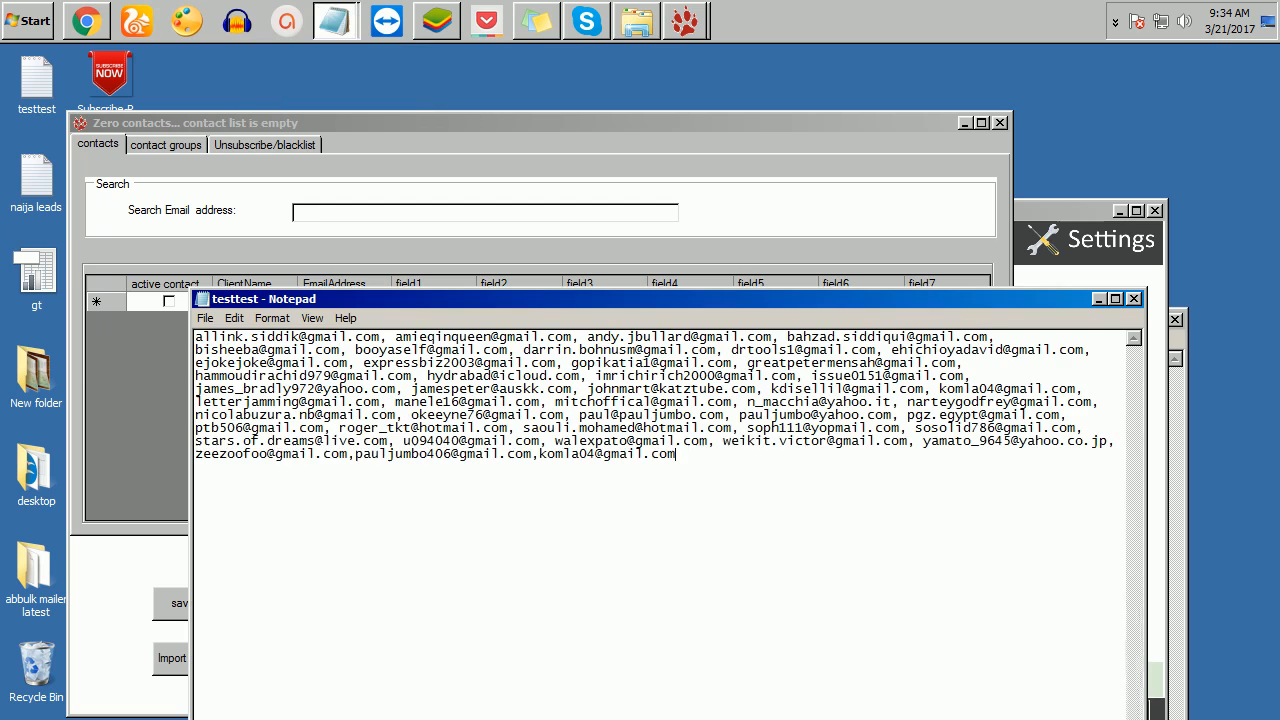
{"action": "key", "text": "ctrl+a"}
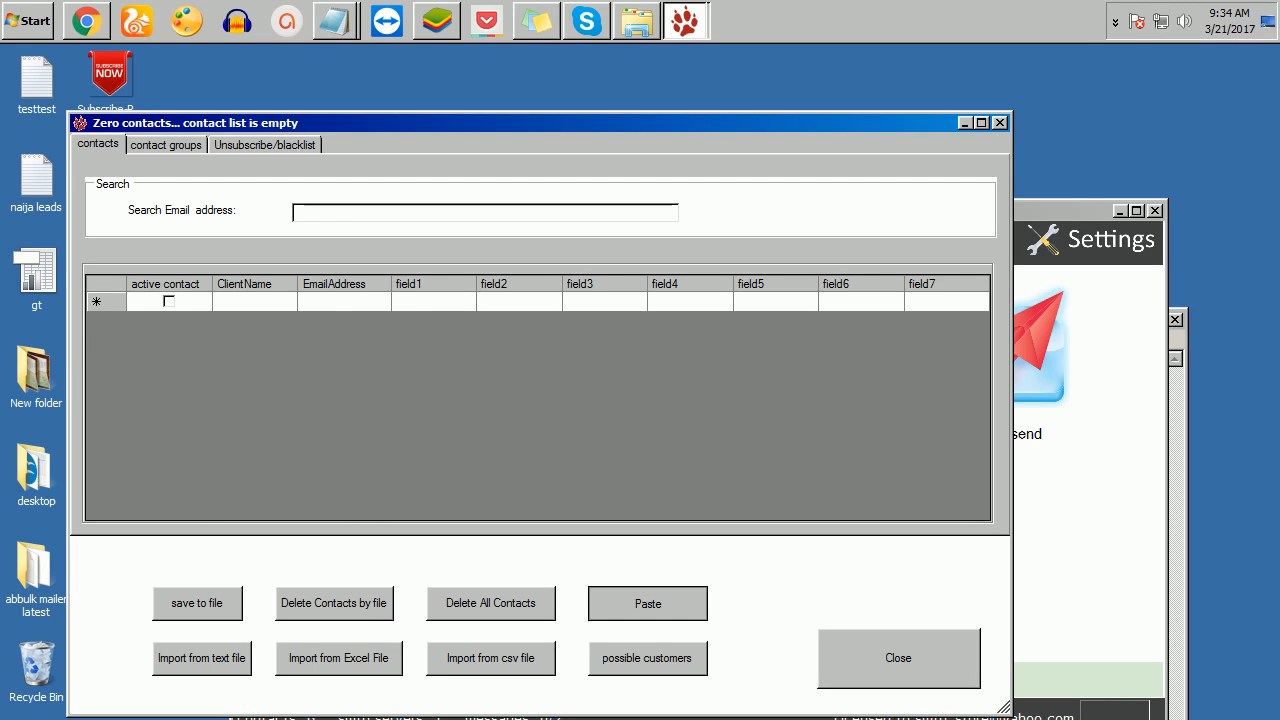
{"action": "left_click", "coordinate": [648, 604]}
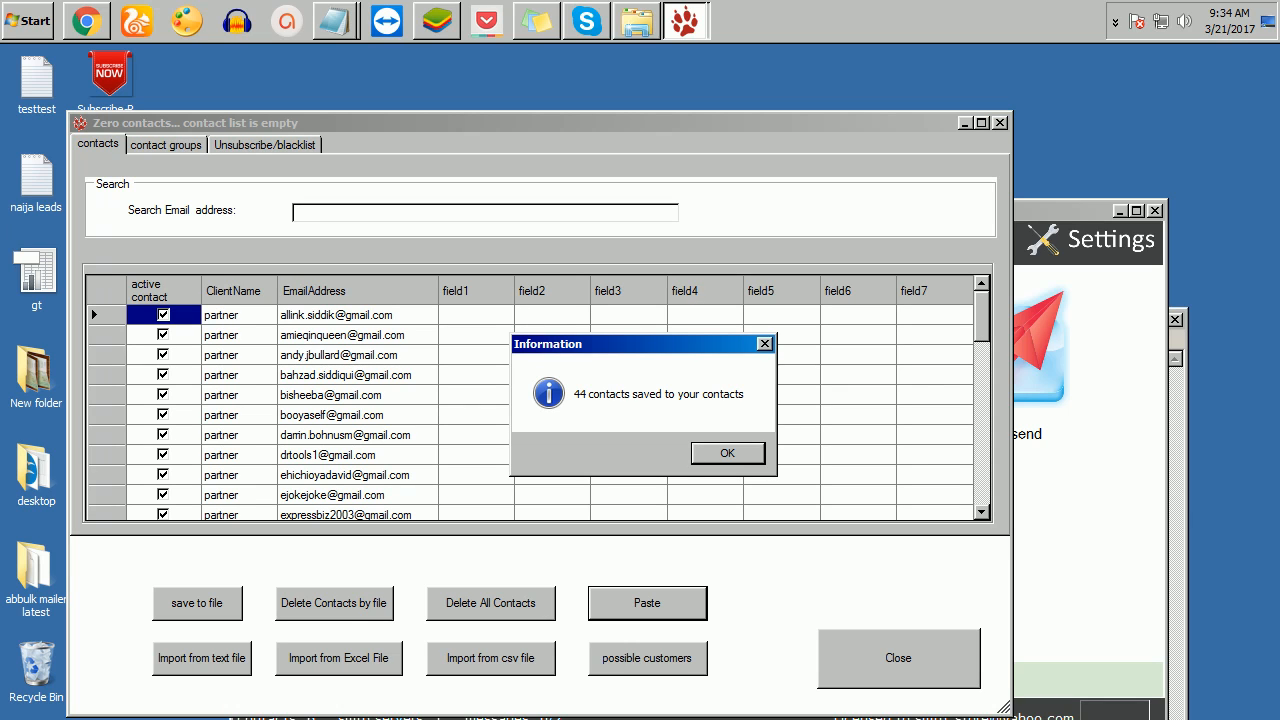
{"action": "left_click", "coordinate": [728, 452]}
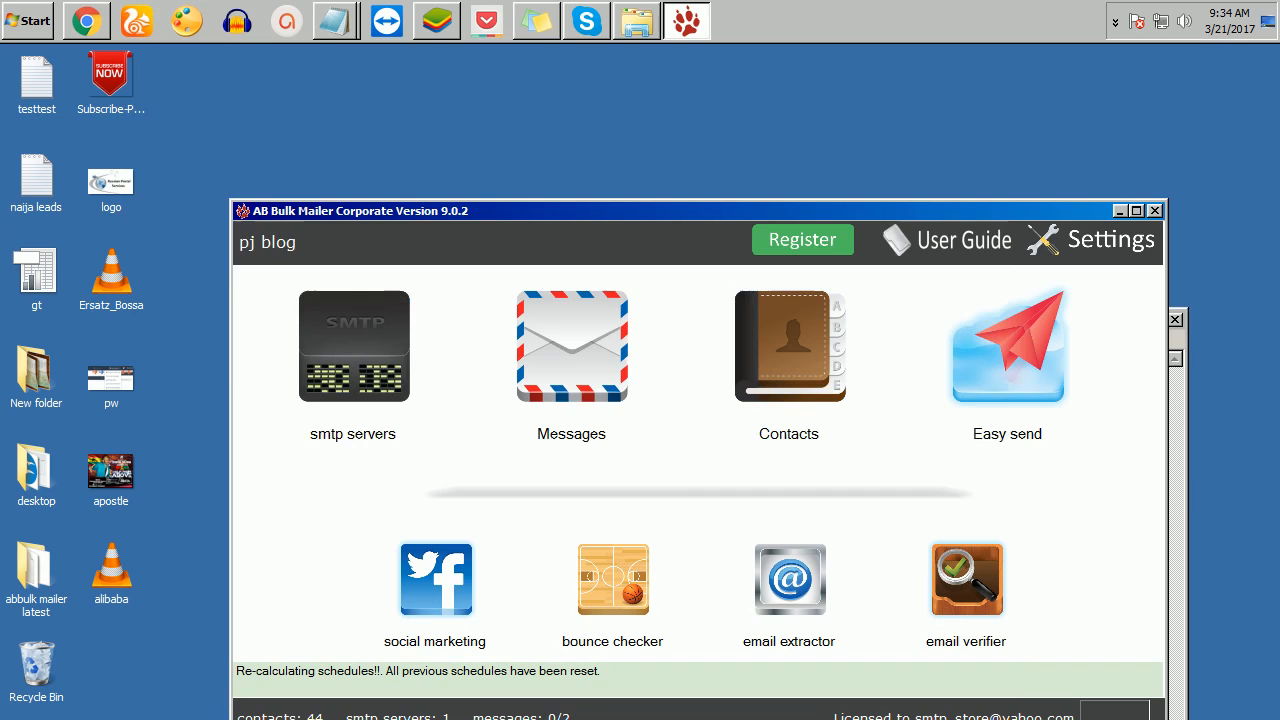
{"action": "mouse_move", "coordinate": [1008, 348]}
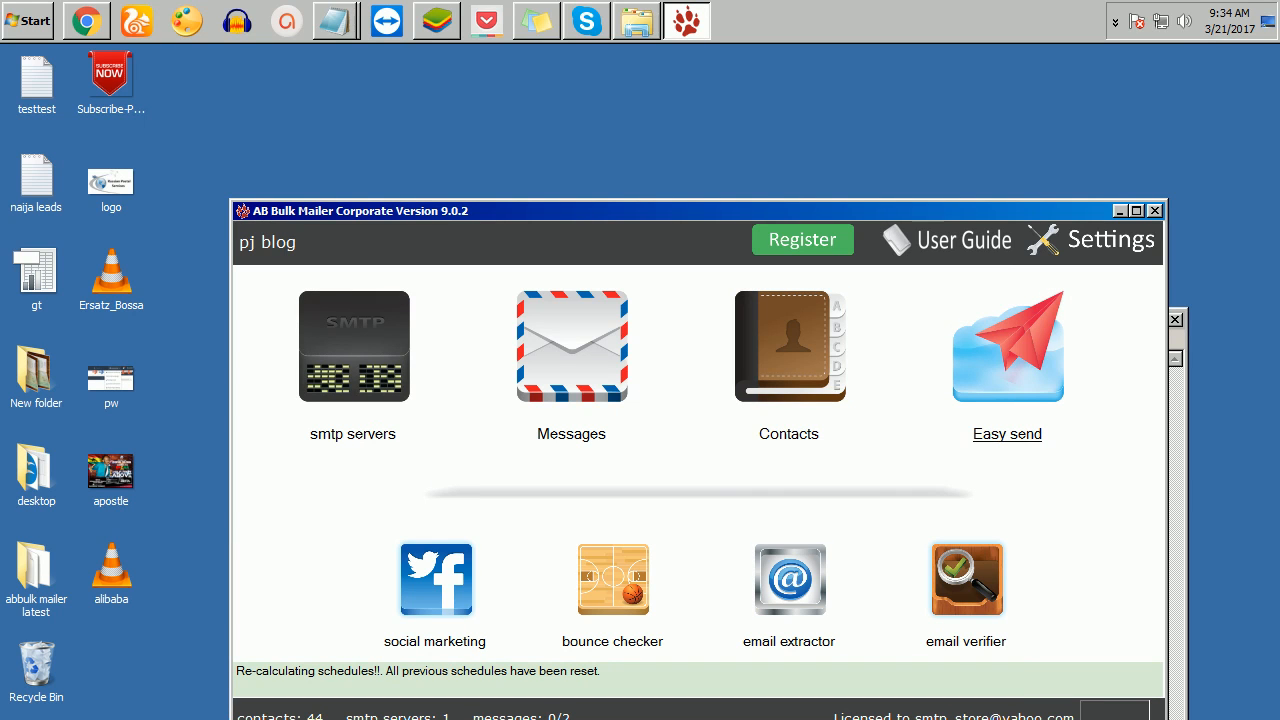
In Easy Send, select all 44 contacts and choose super fast personalized mode with delay 1
{"action": "left_click", "coordinate": [1008, 346]}
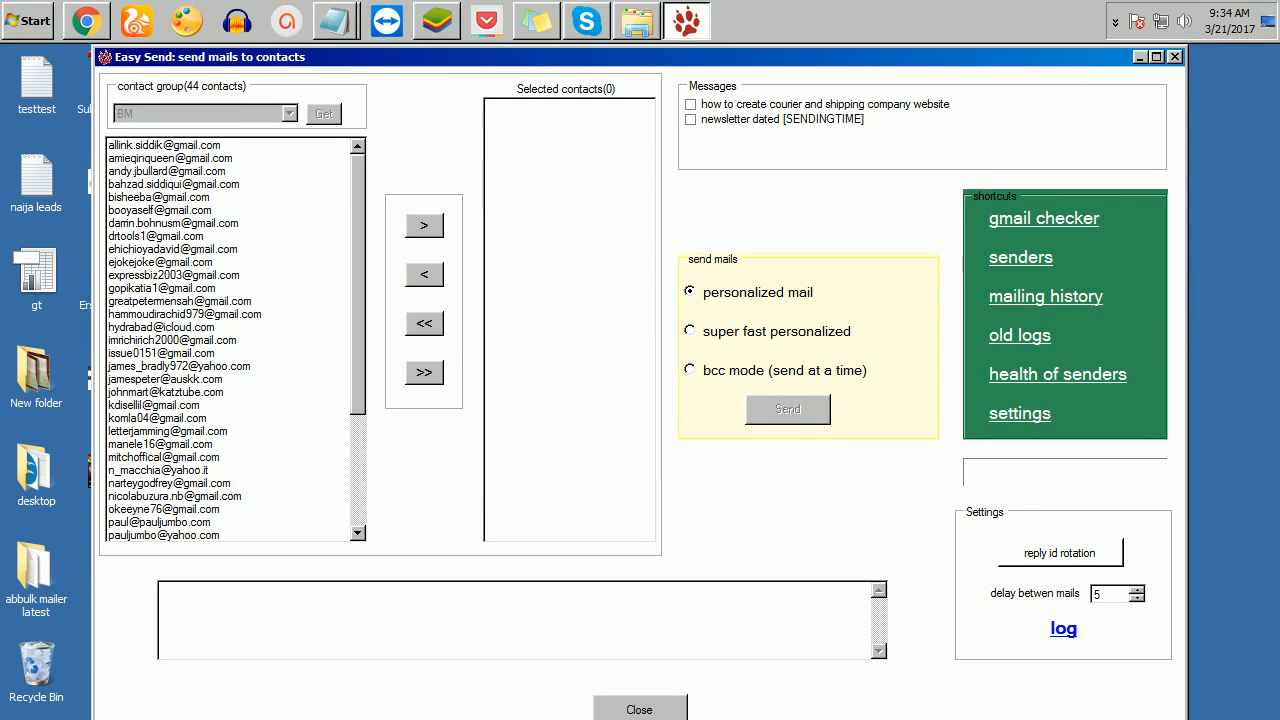
{"action": "mouse_move", "coordinate": [164, 172]}
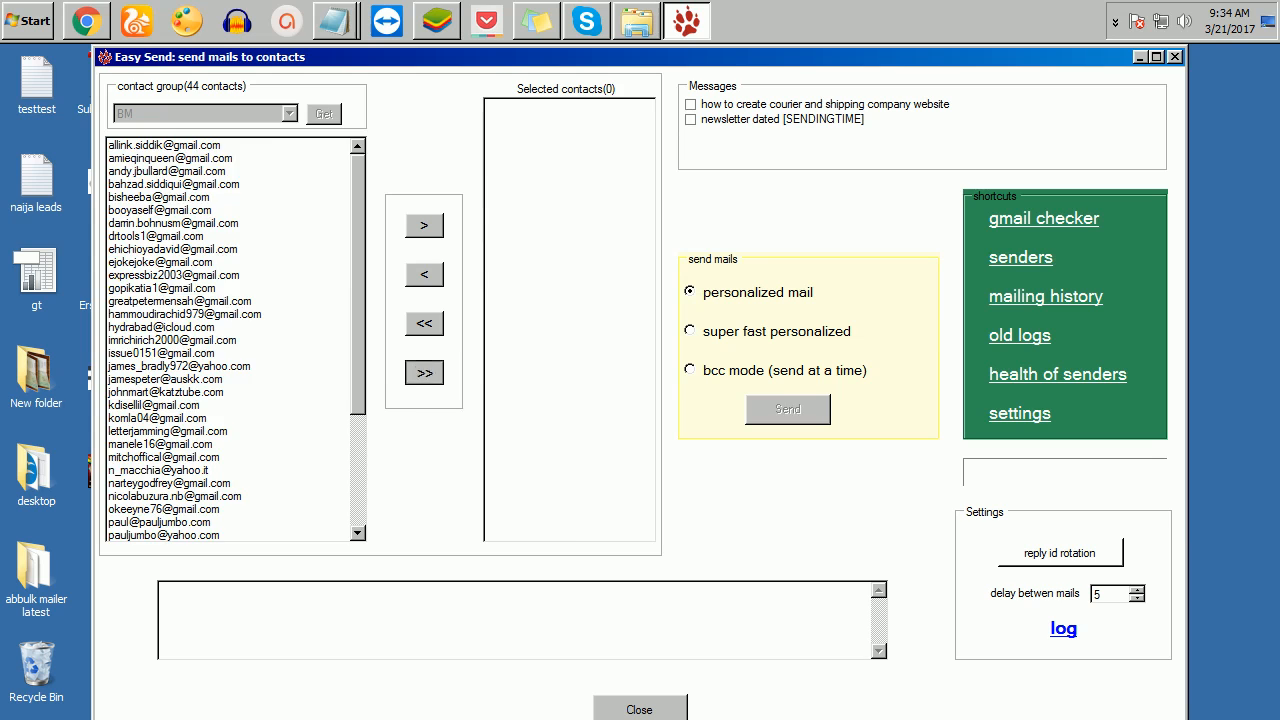
{"action": "left_click", "coordinate": [424, 372]}
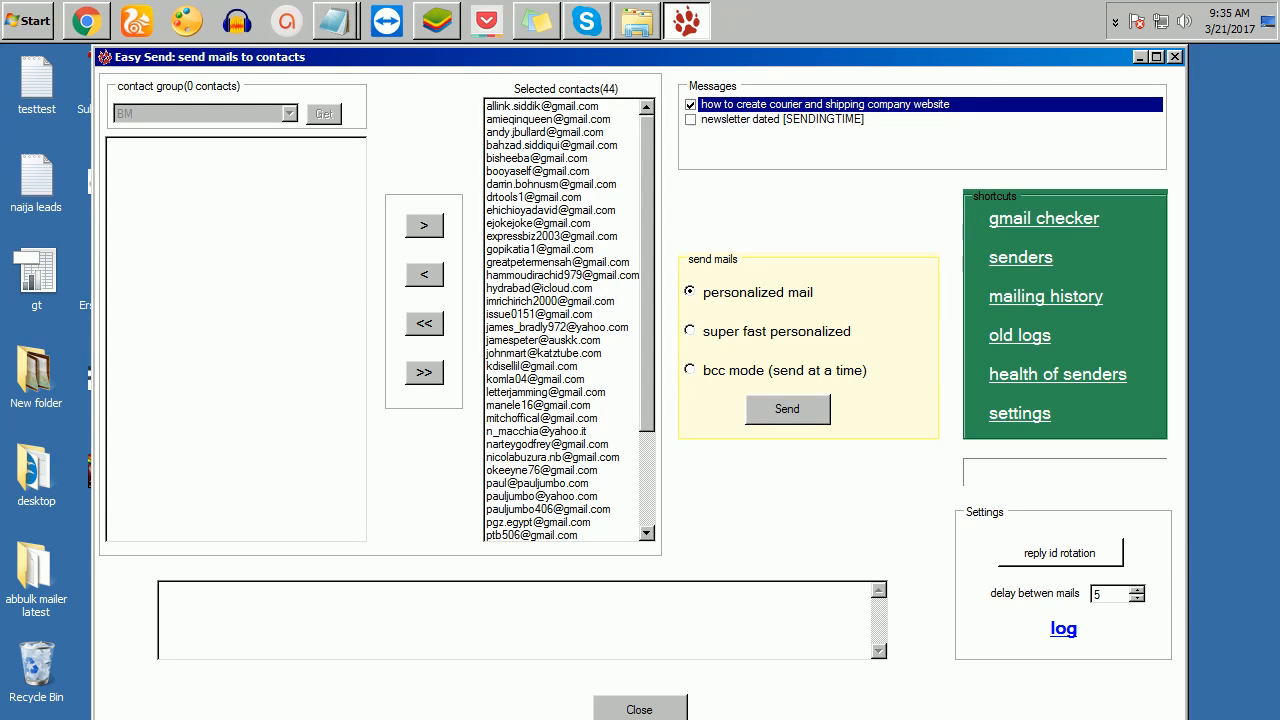
{"action": "mouse_move", "coordinate": [776, 332]}
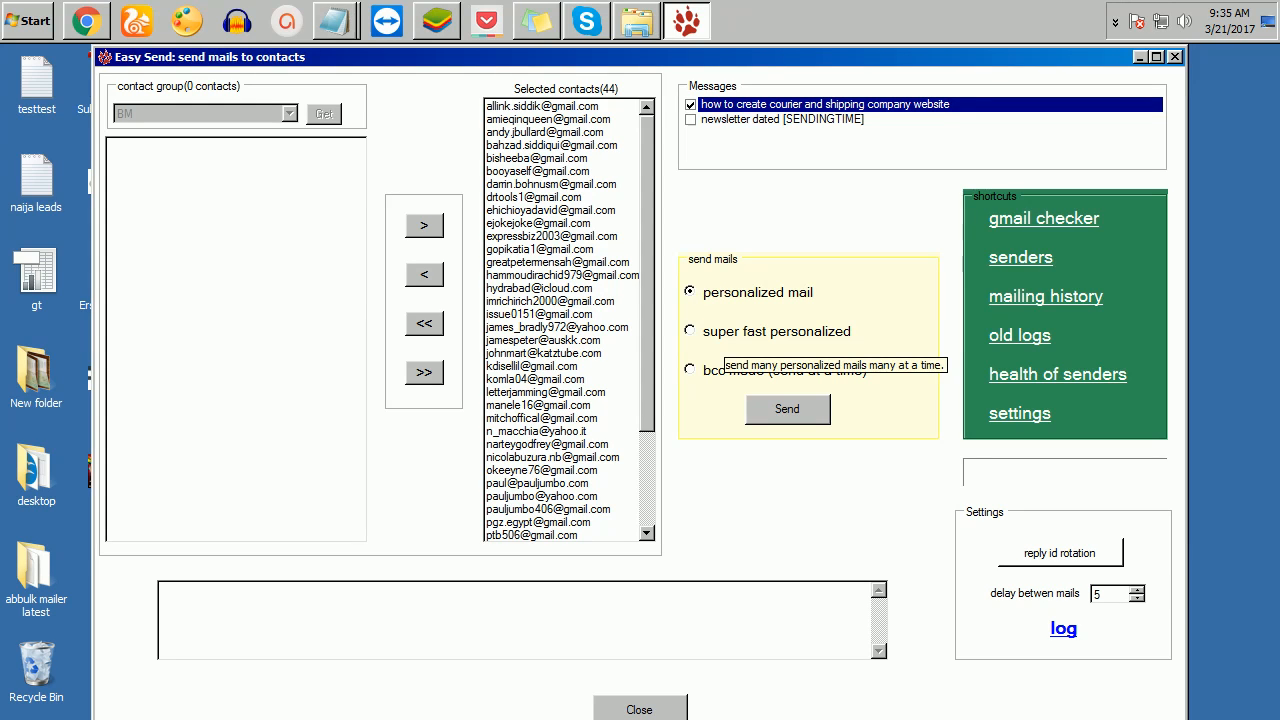
{"action": "left_click", "coordinate": [688, 332]}
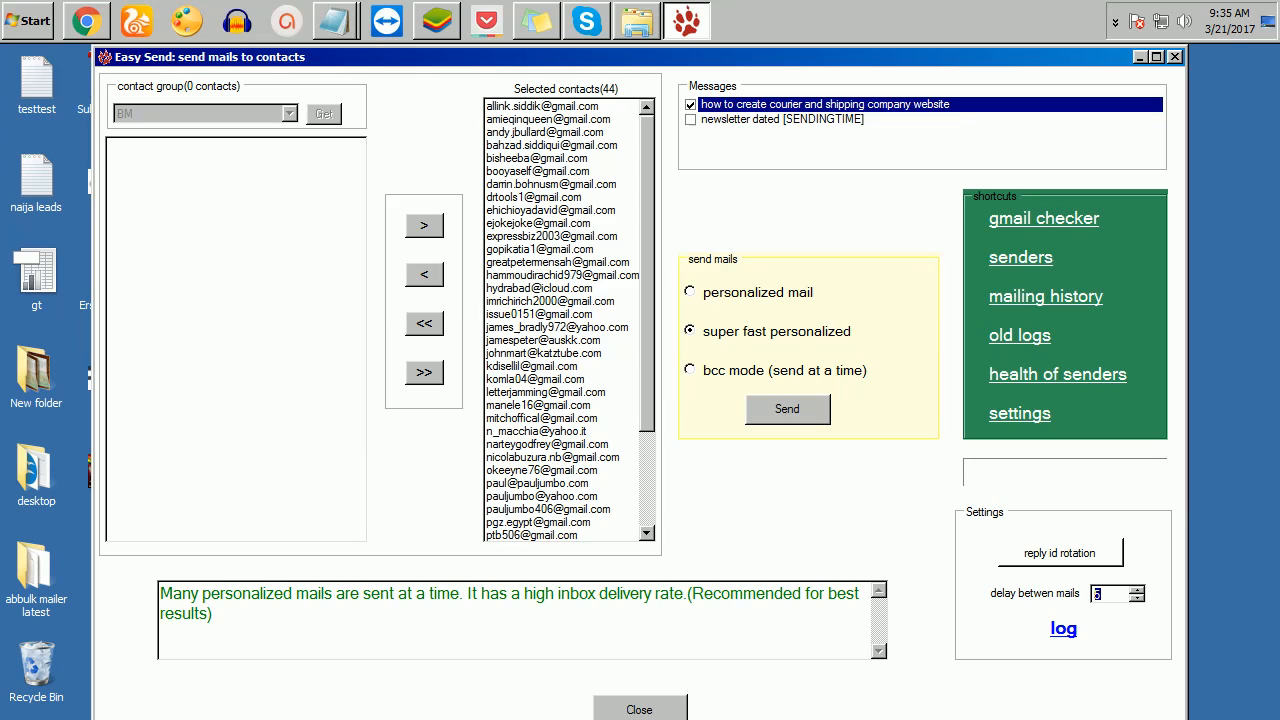
{"action": "mouse_move", "coordinate": [1116, 592]}
{"action": "type", "text": "1"}
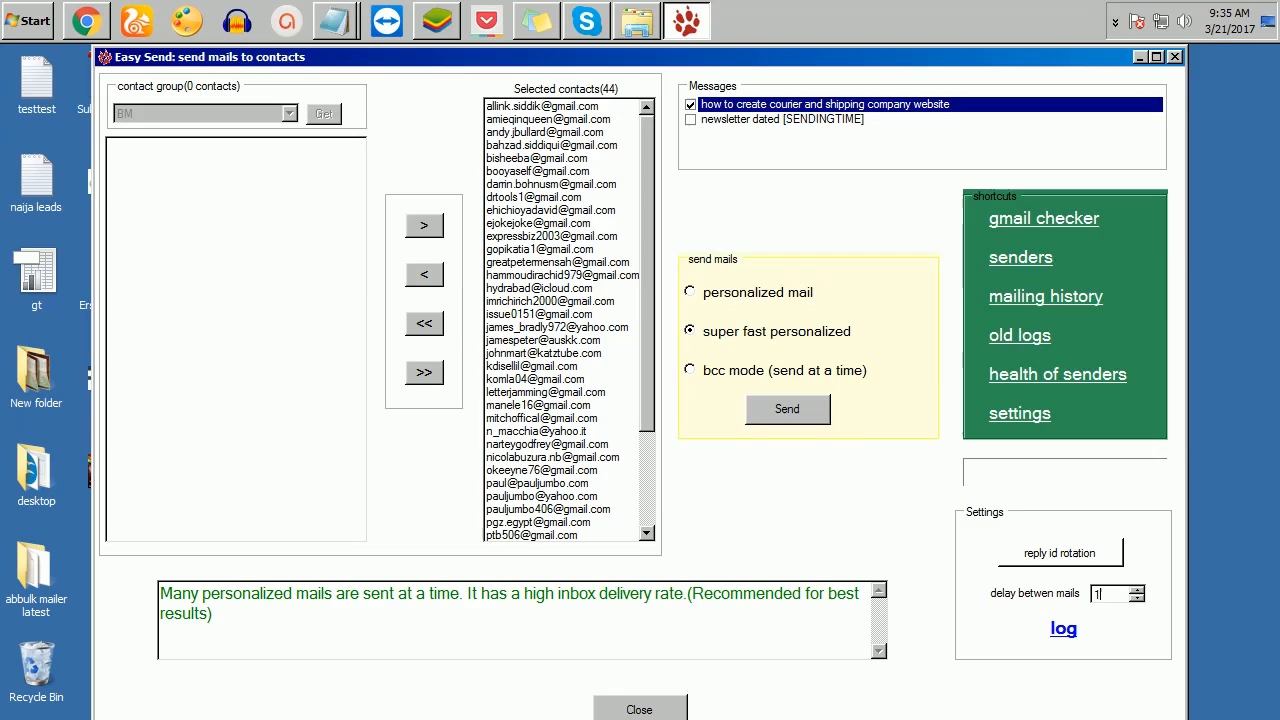
Send the message to the 44 contacts, progress reaching 8 of 44
{"action": "left_click", "coordinate": [788, 408]}
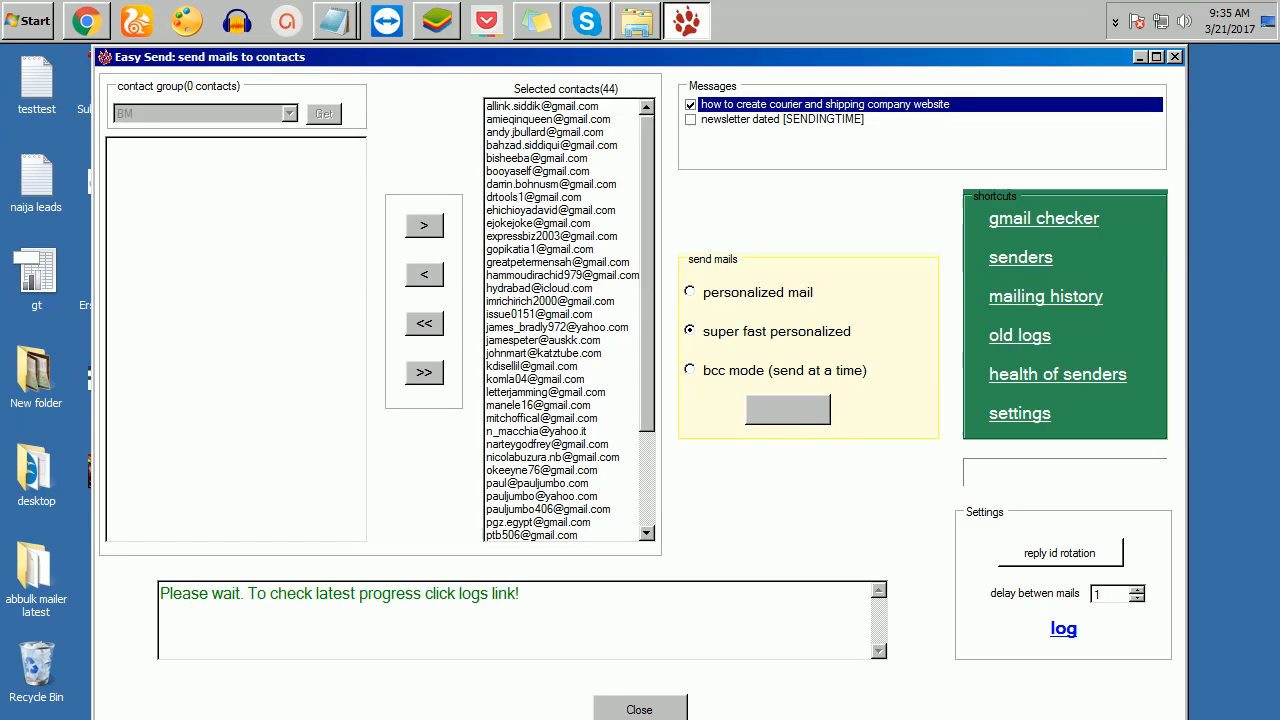
{"action": "left_click", "coordinate": [788, 408]}
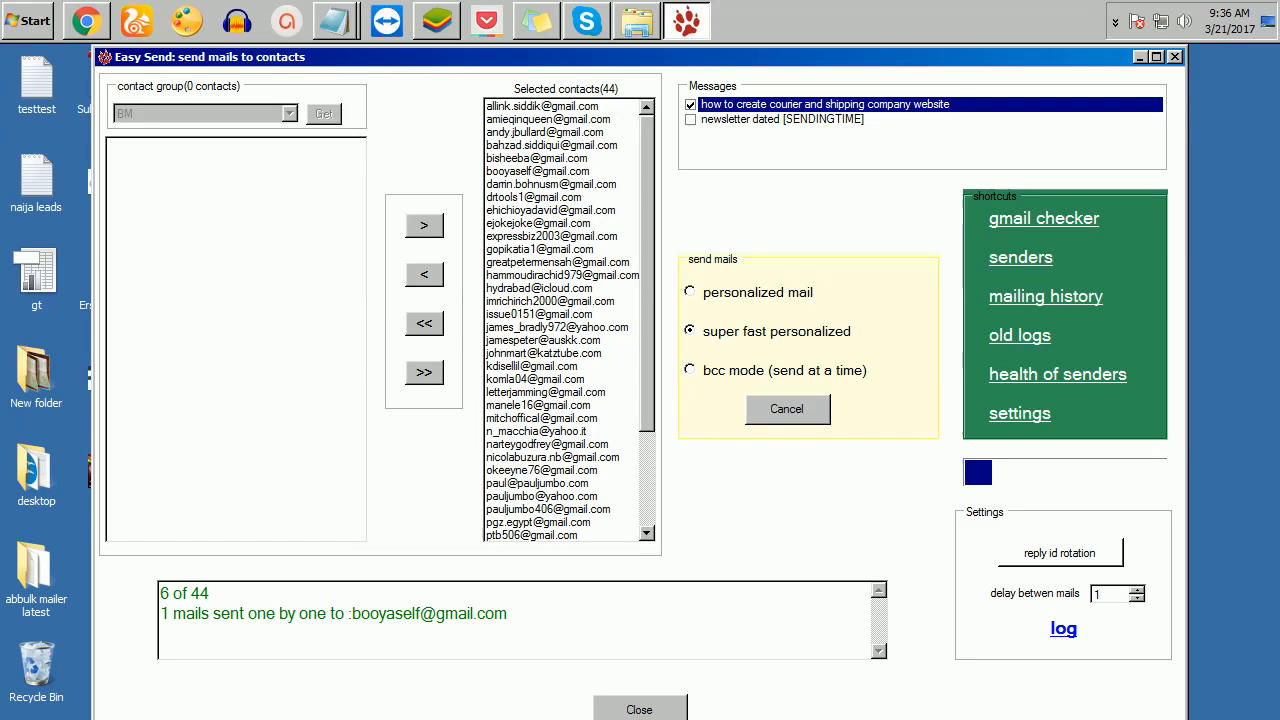
{"action": "left_click", "coordinate": [788, 408]}
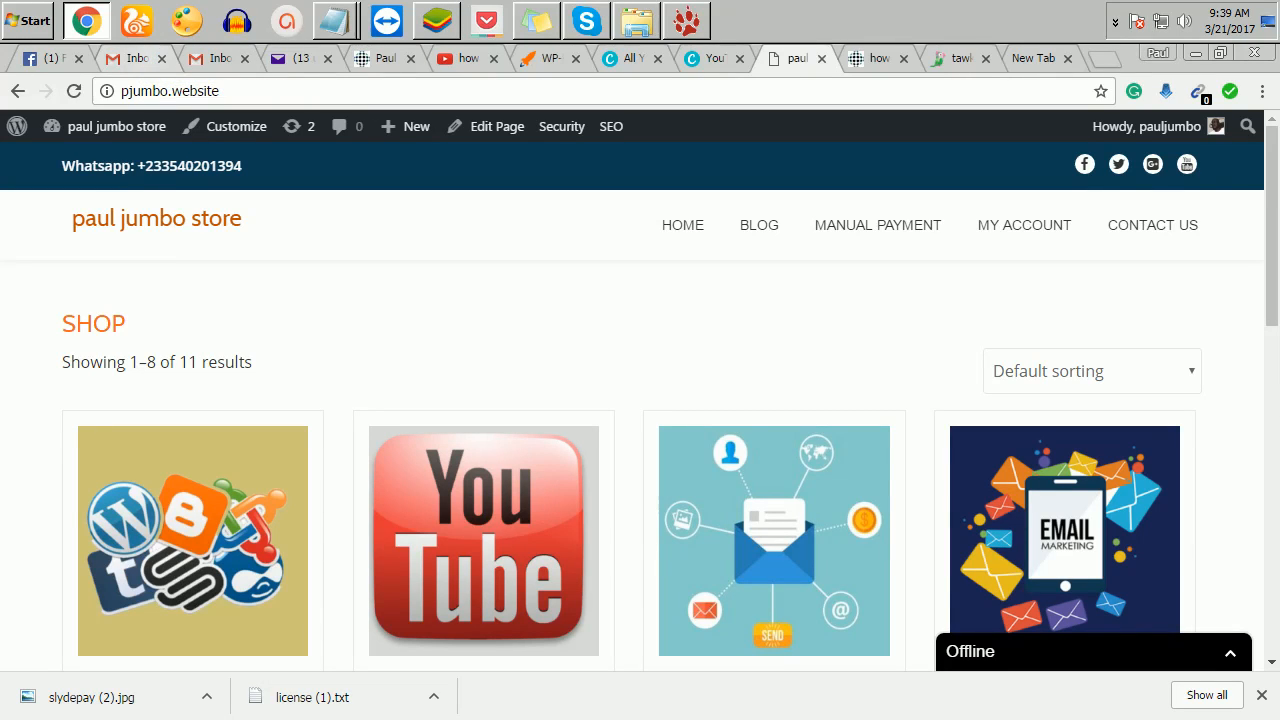
View the Gmail Primary inbox to check for the bulk message
{"action": "left_click", "coordinate": [136, 58]}
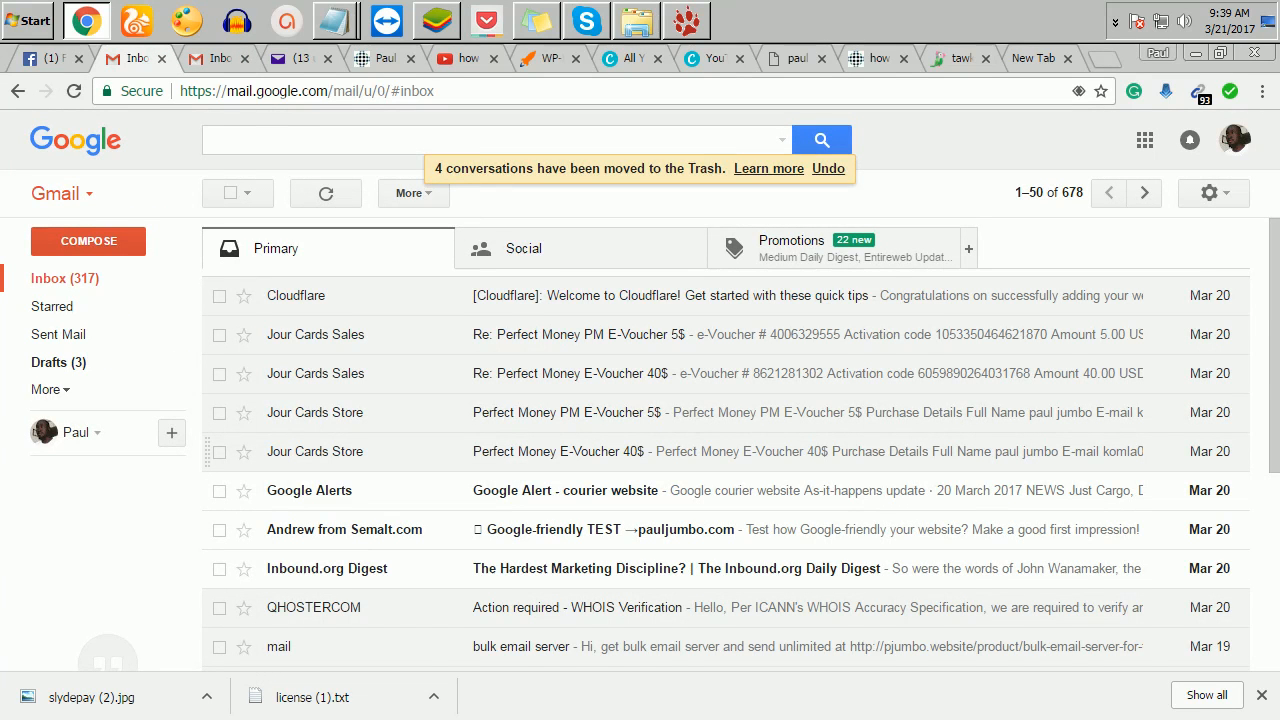
{"action": "left_click", "coordinate": [324, 192]}
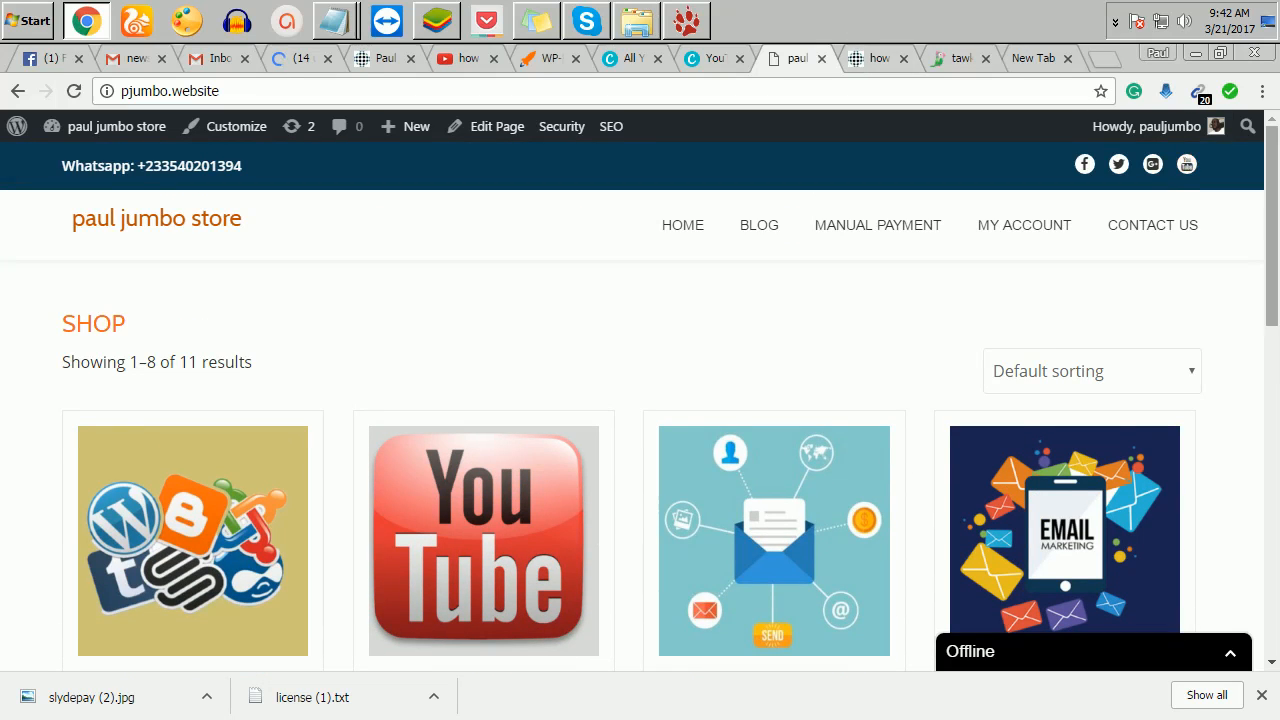
Scroll down the shop page to products like Bulk Email Verifier and cpanel
{"action": "scroll", "scroll_direction": "down", "scroll_amount": 3}
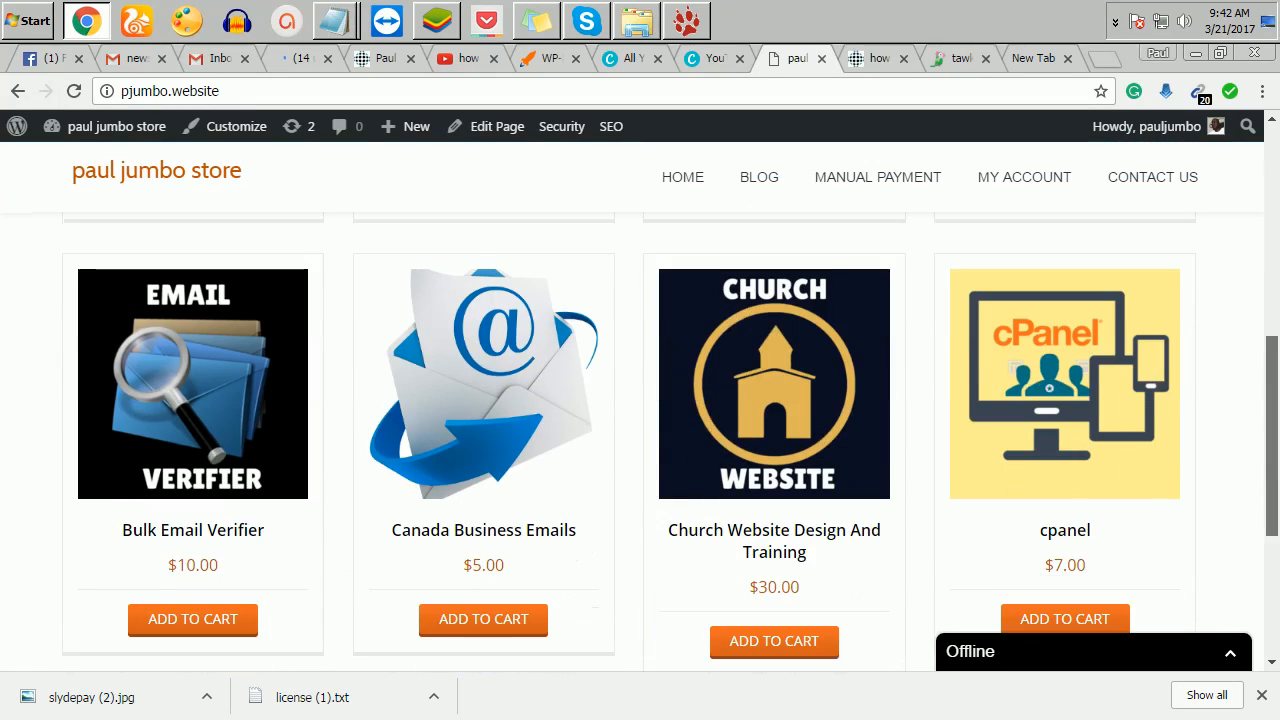